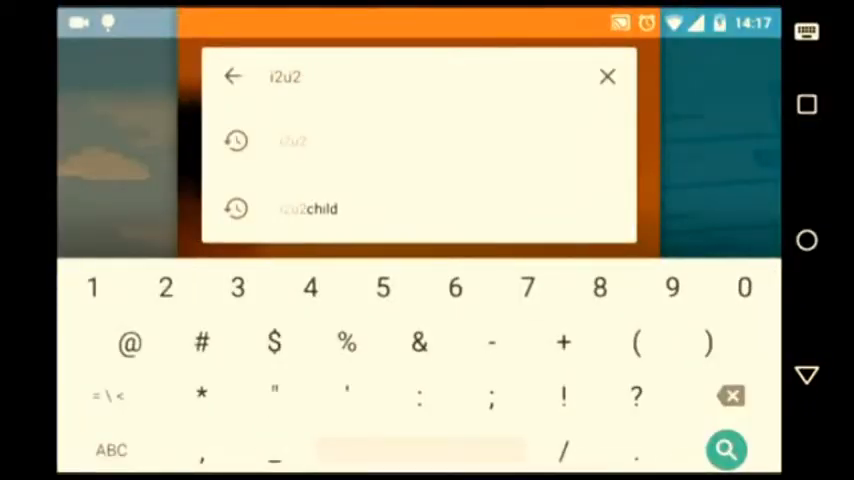
Step: Find the I2U2 Robot App via the 'i2u2' search and name the robot myi2u2
left_click(726, 448)
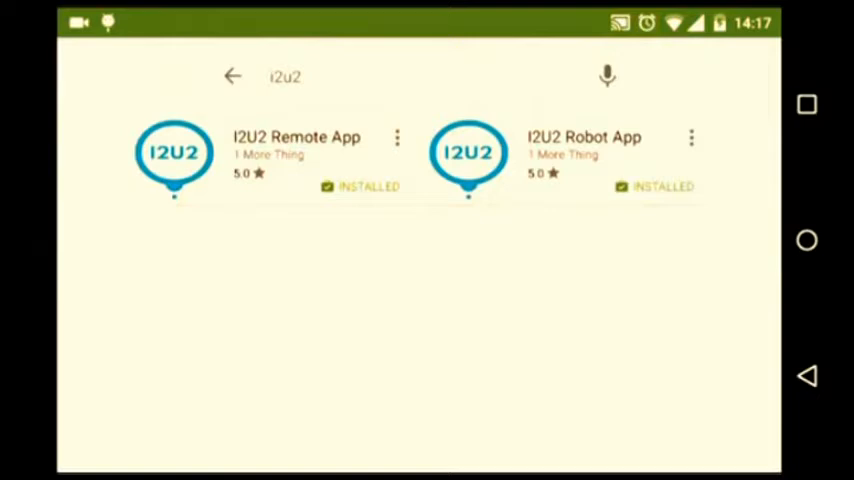
left_click(468, 152)
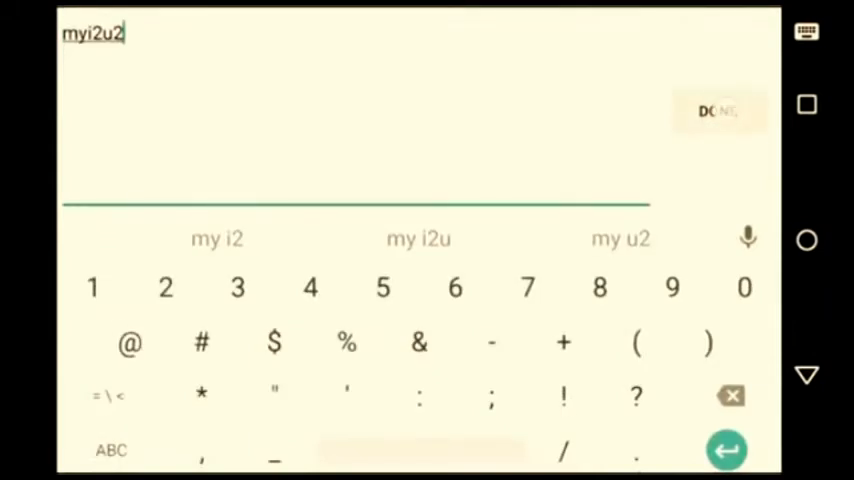
left_click(720, 110)
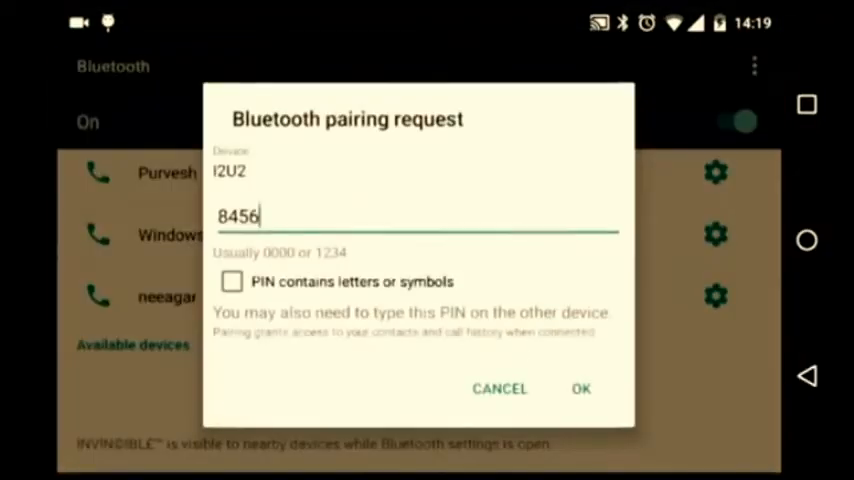
left_click(580, 388)
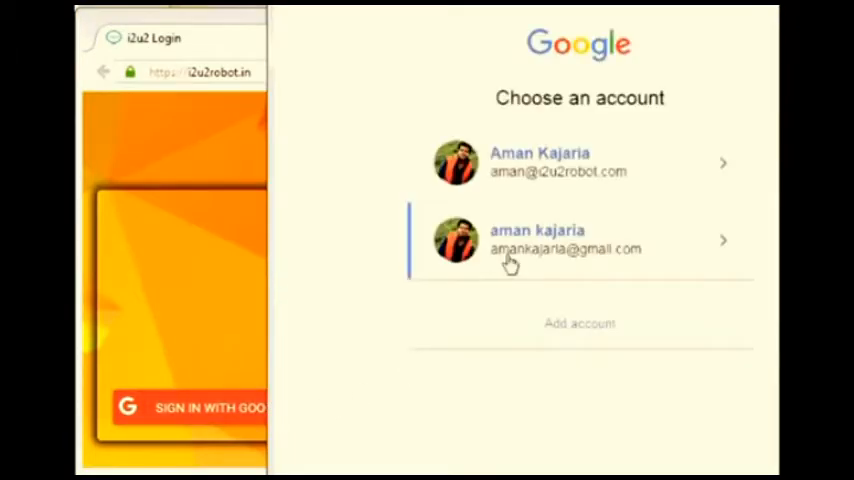
Step: Sign in to i2u2robot.in with the second listed Google account to reach the robot dashboard
left_click(580, 240)
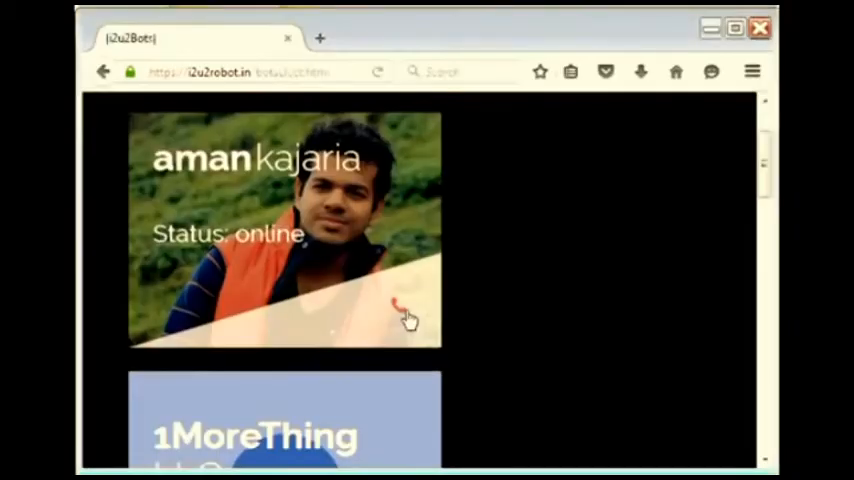